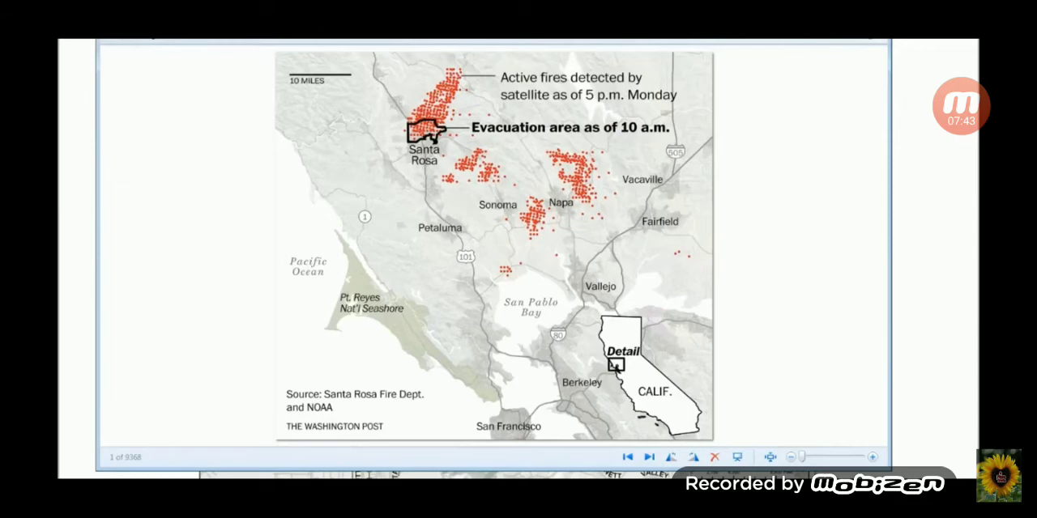
Advance the PDF to the Santa Rosa Evacuation Area map page
left_click(629, 457)
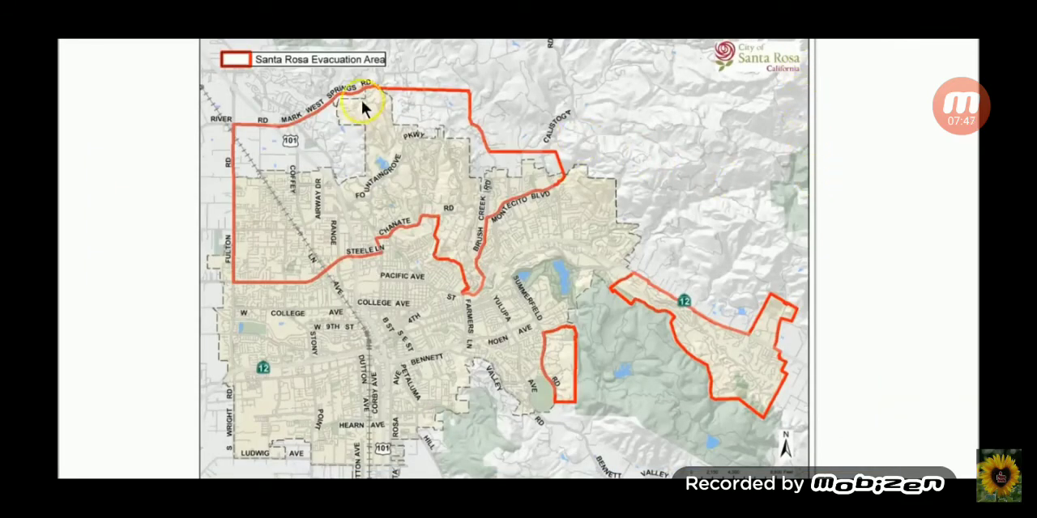
mouse_move(357, 123)
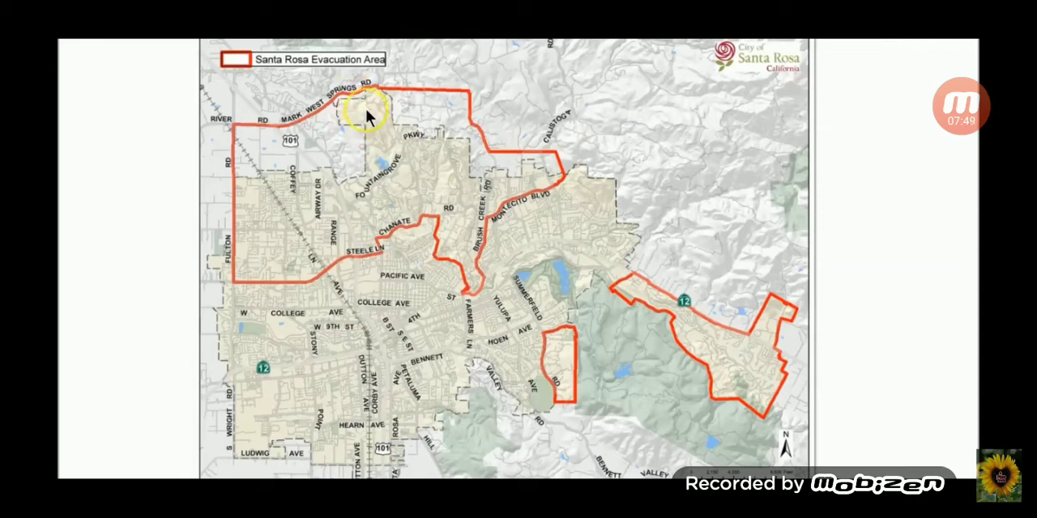
mouse_move(392, 240)
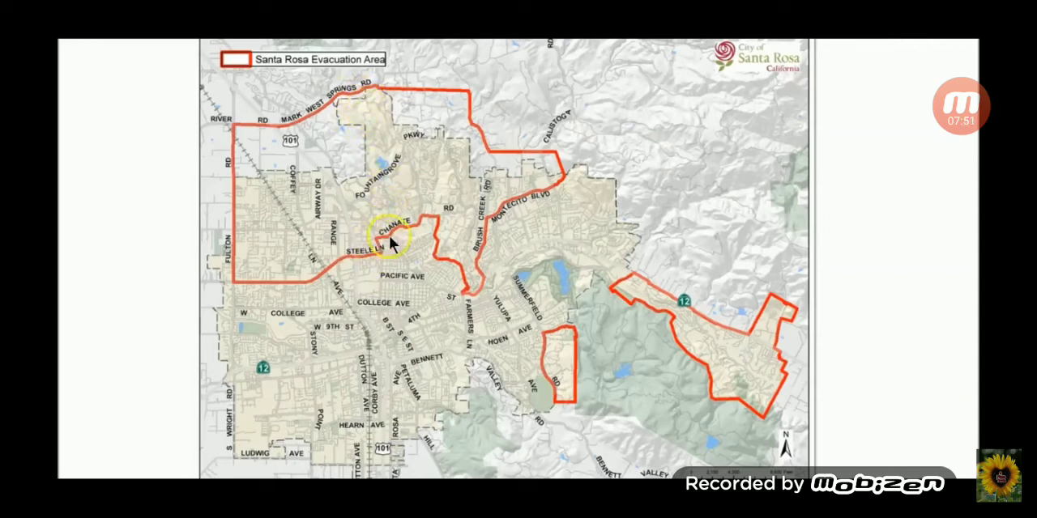
mouse_move(295, 105)
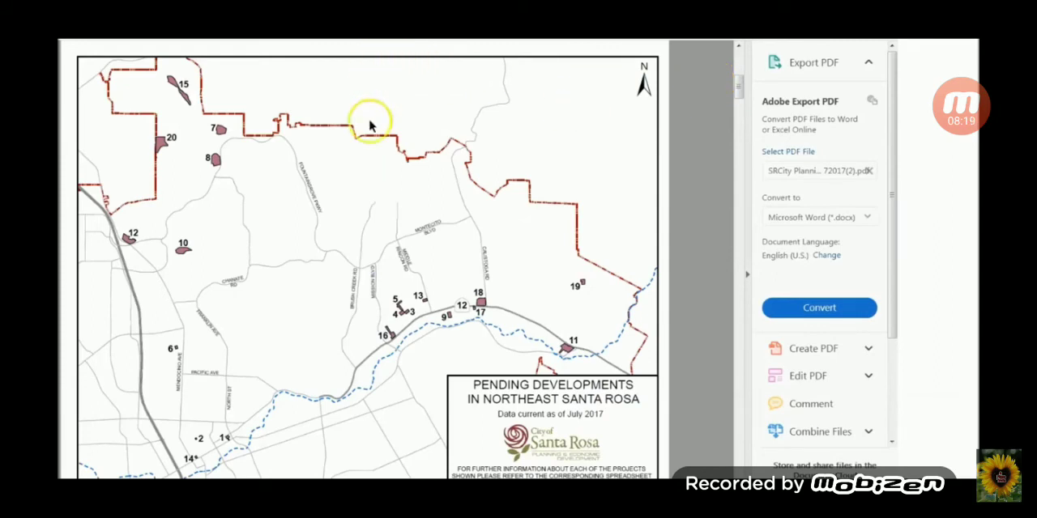
mouse_move(222, 300)
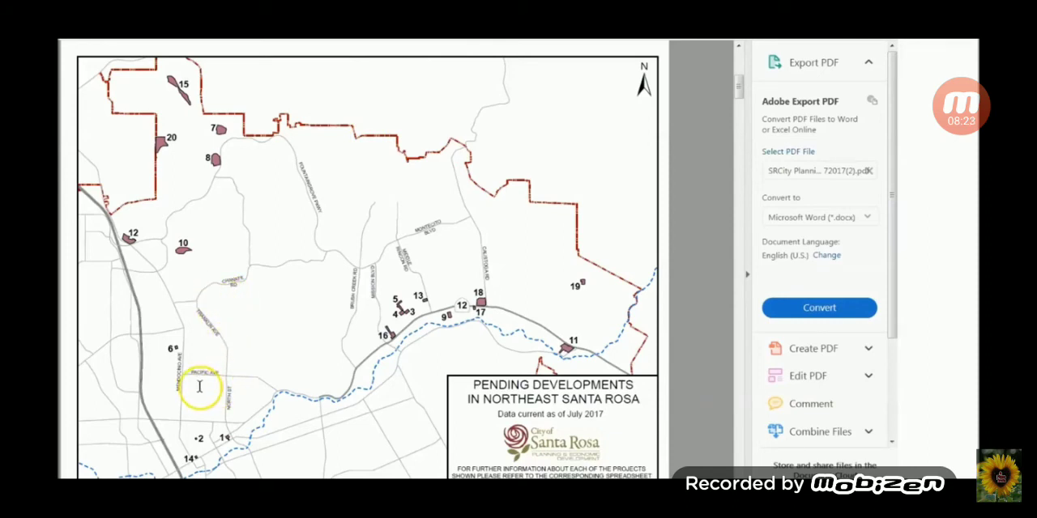
mouse_move(343, 55)
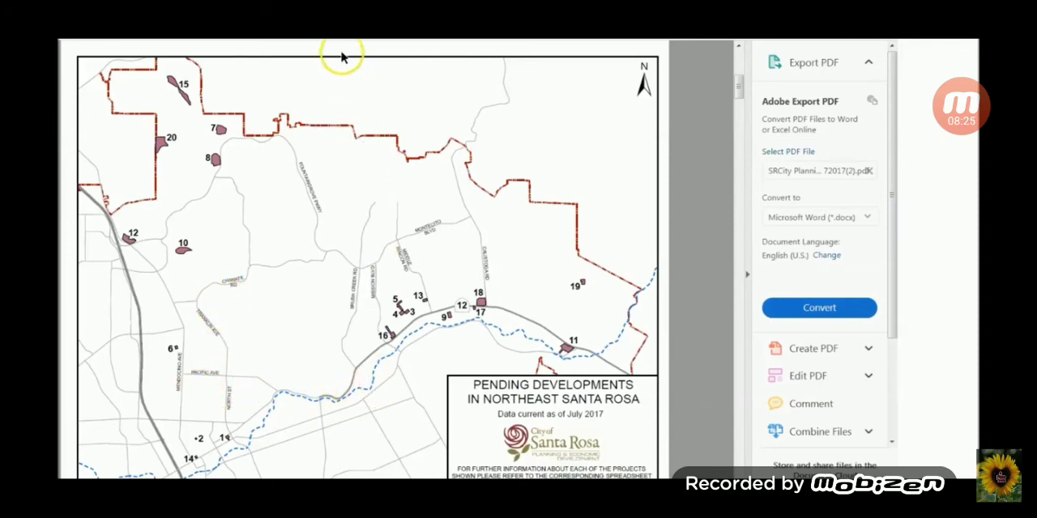
mouse_move(352, 49)
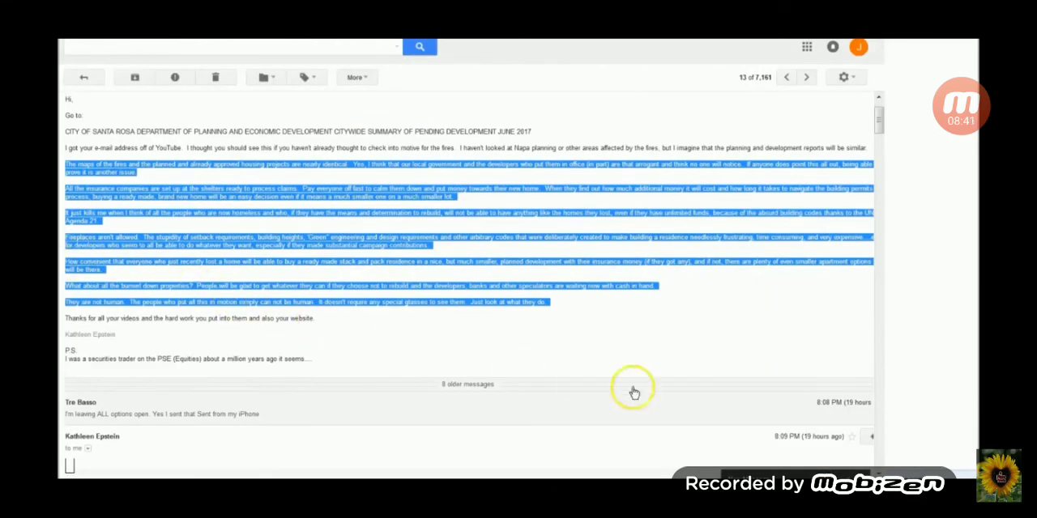
mouse_move(729, 397)
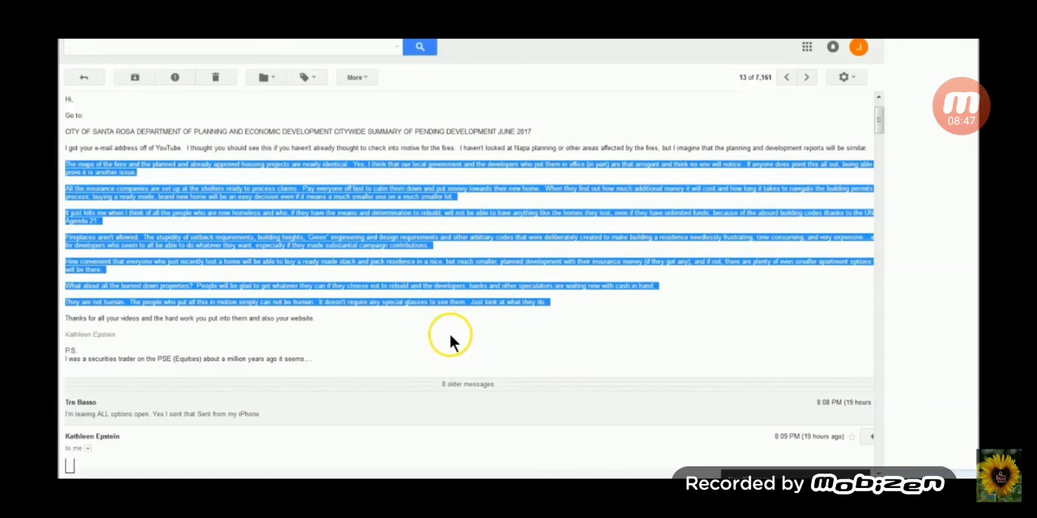
mouse_move(500, 331)
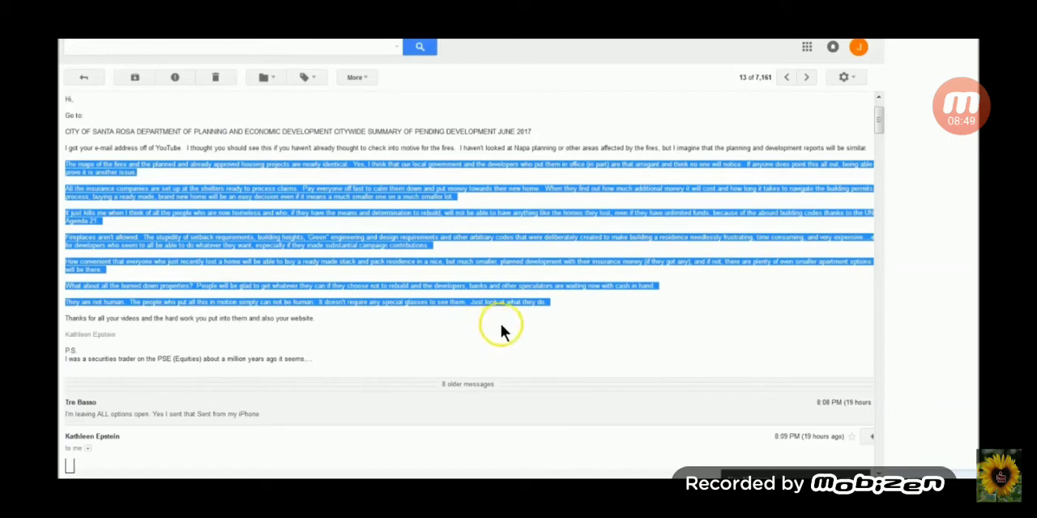
mouse_move(619, 323)
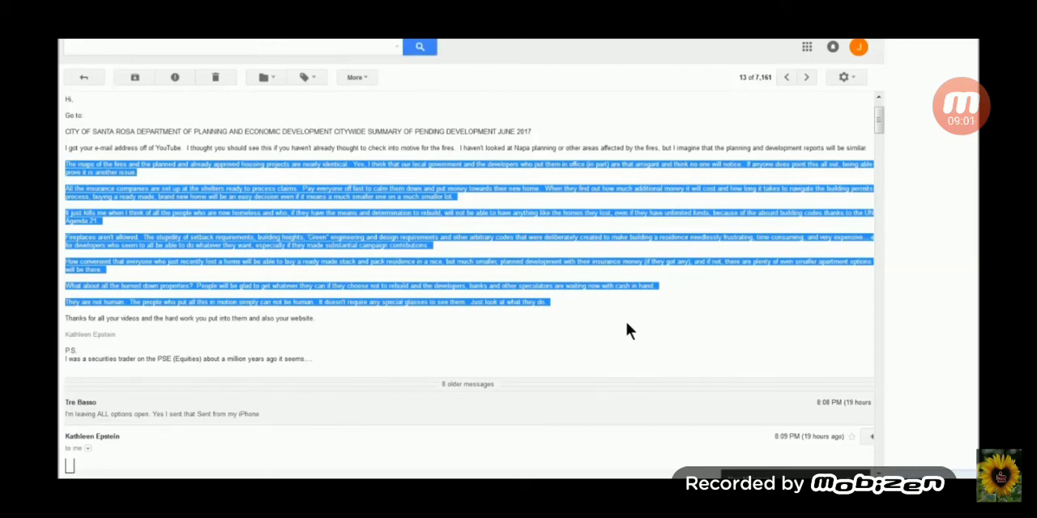
mouse_move(624, 320)
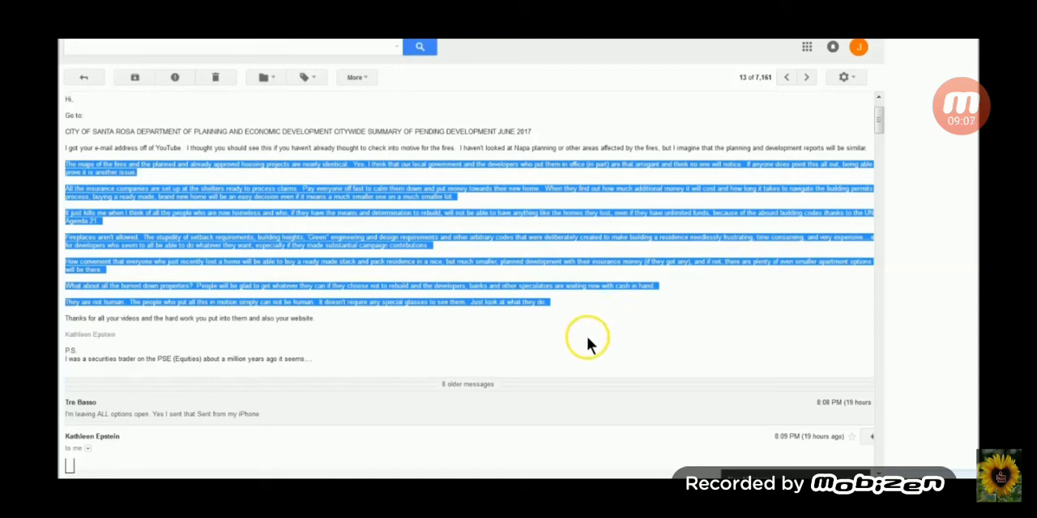
mouse_move(588, 327)
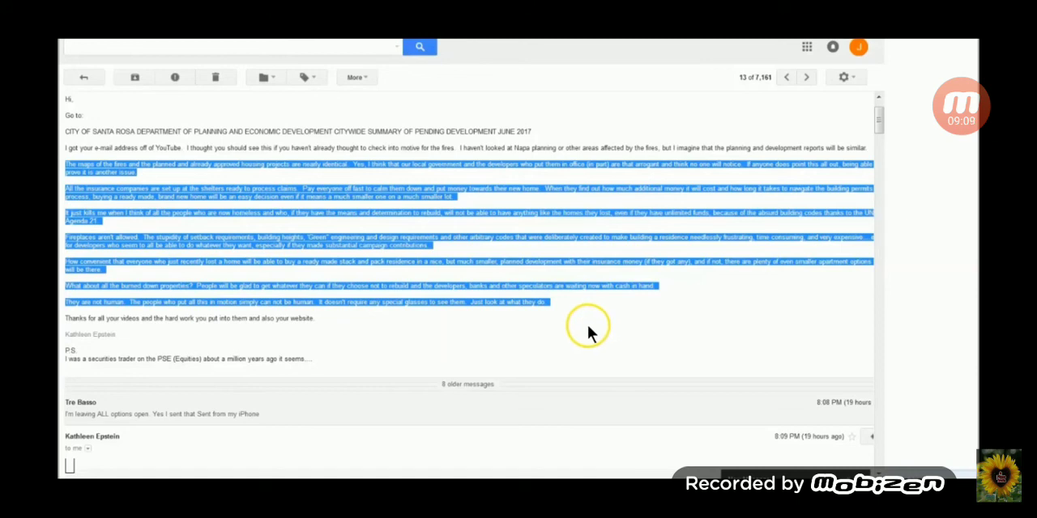
mouse_move(624, 324)
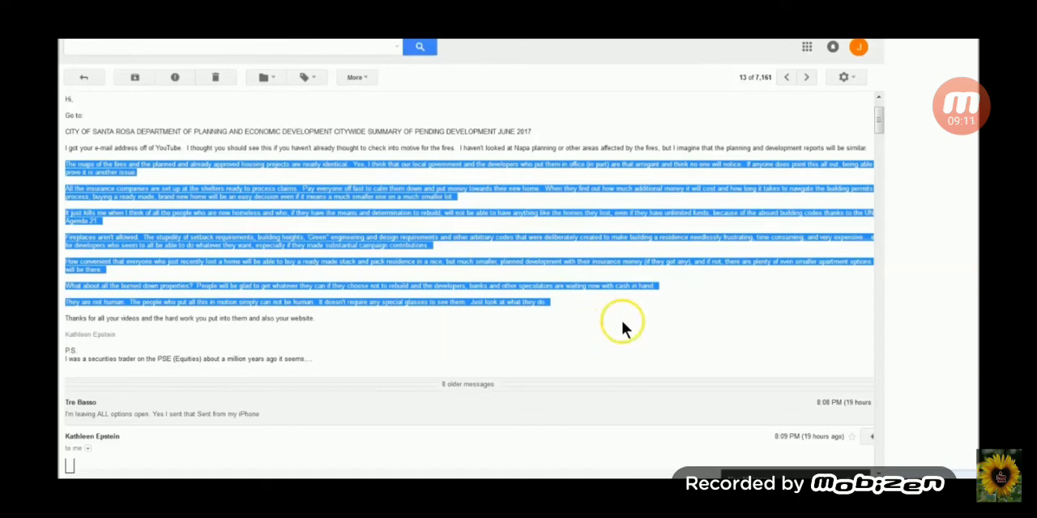
mouse_move(632, 324)
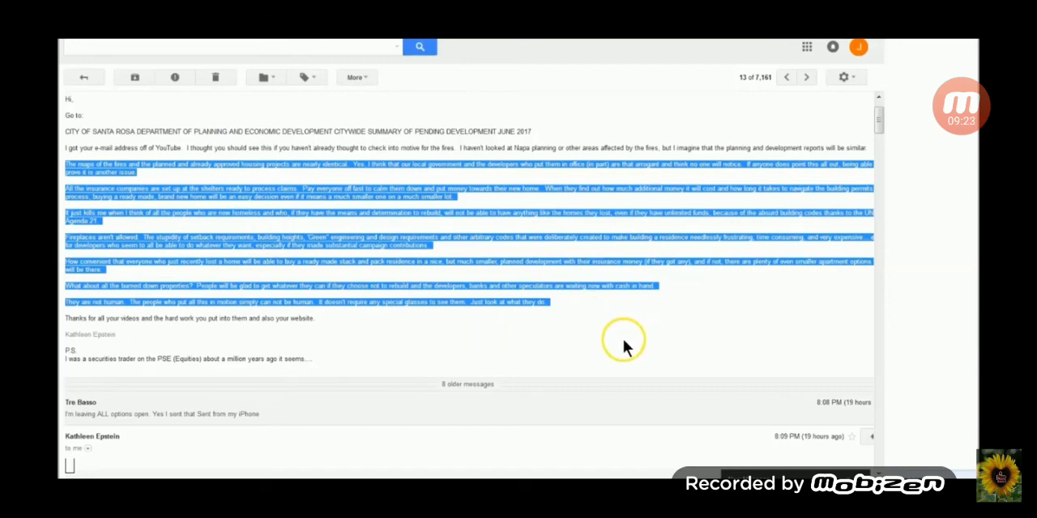
mouse_move(609, 362)
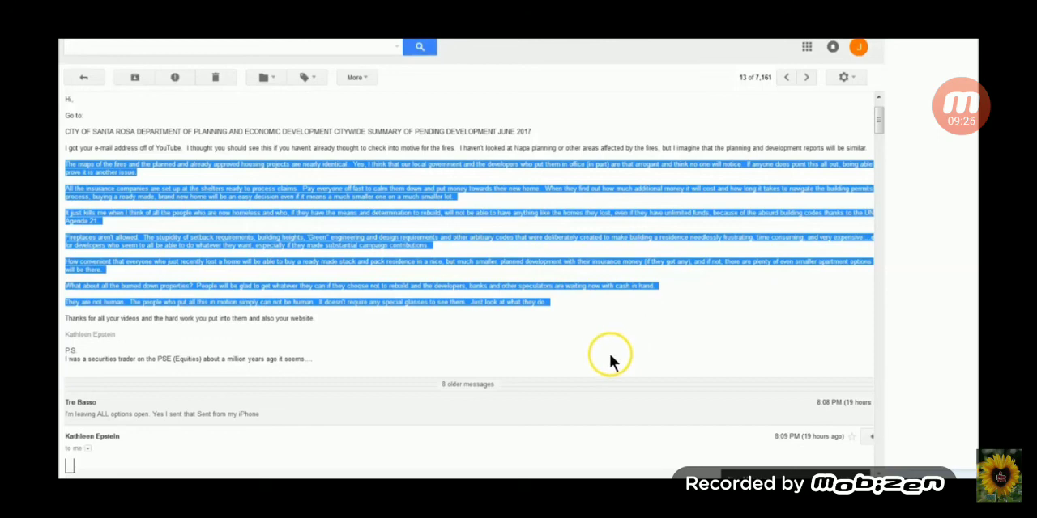
mouse_move(559, 353)
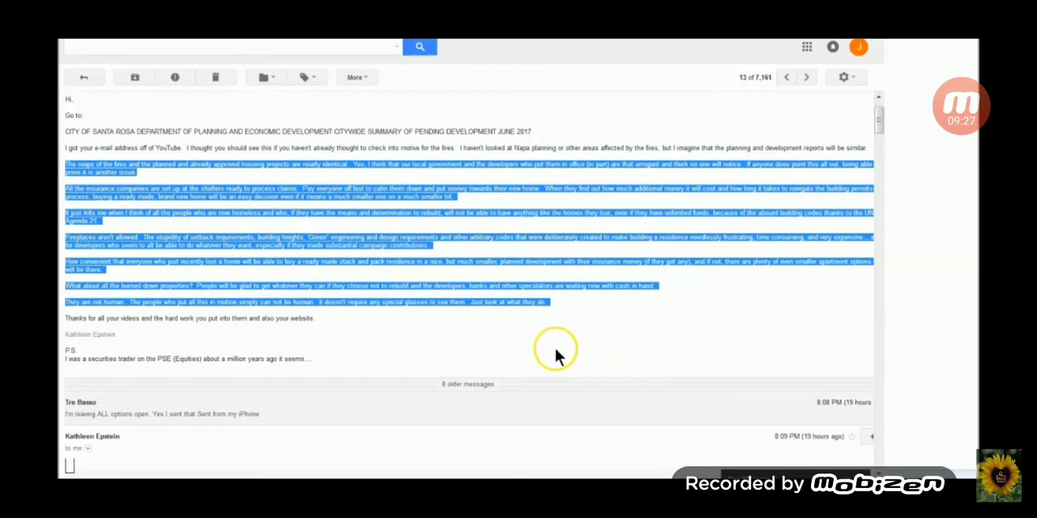
Bring up the viewer's Gmail message about Santa Rosa's pending-development summary
left_click(962, 105)
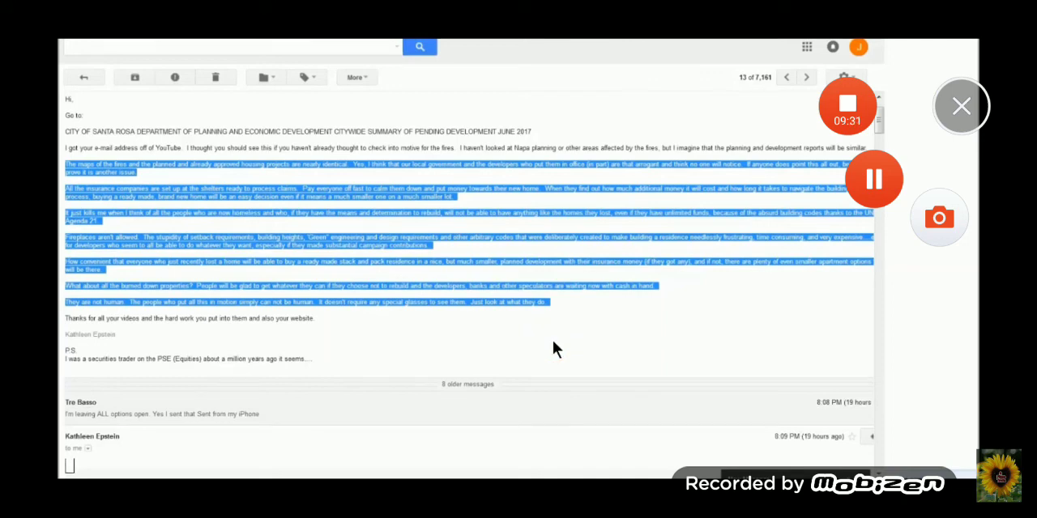
mouse_move(726, 298)
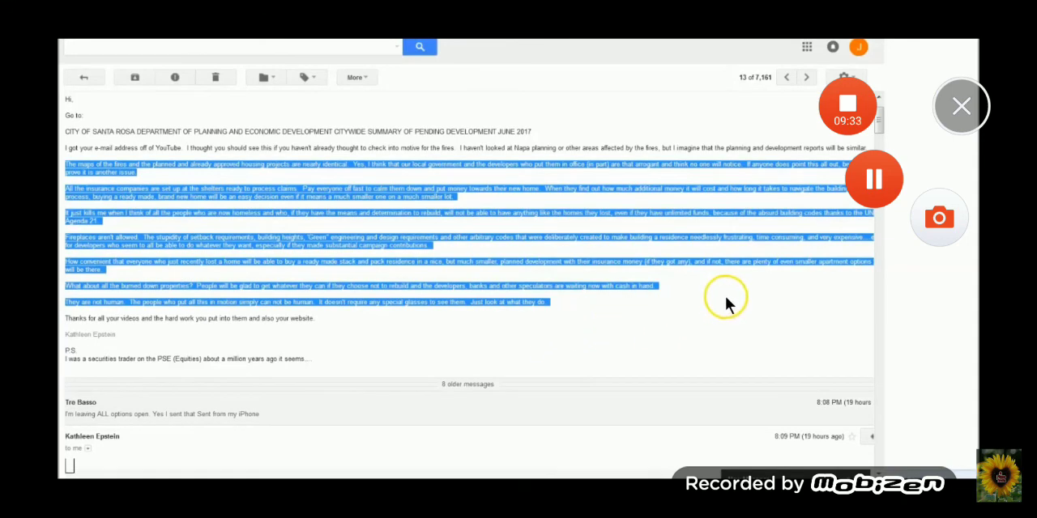